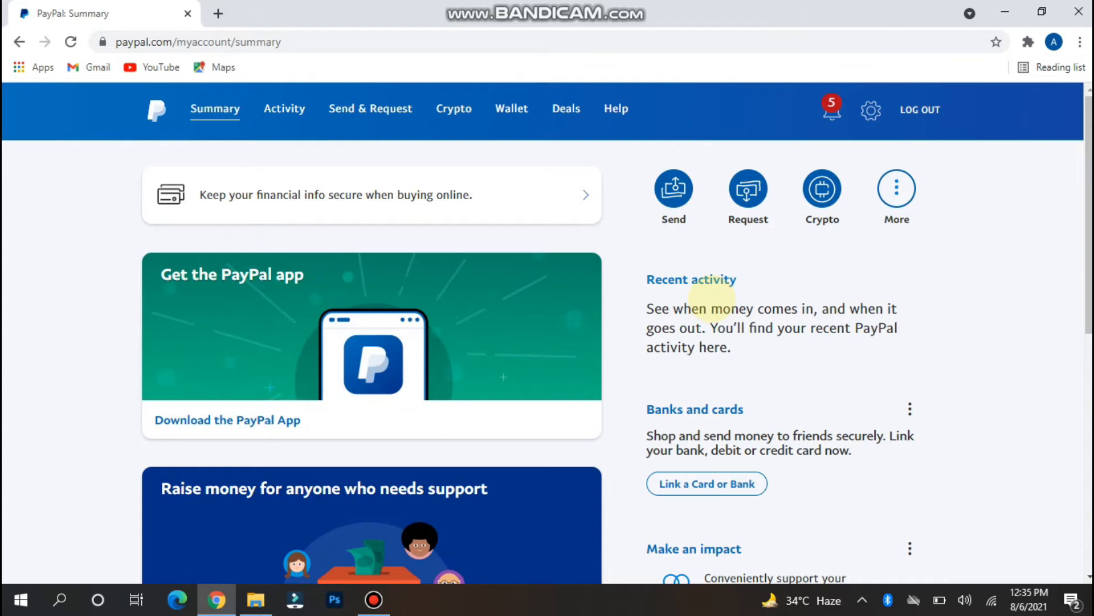
pyautogui.moveTo(927, 144)
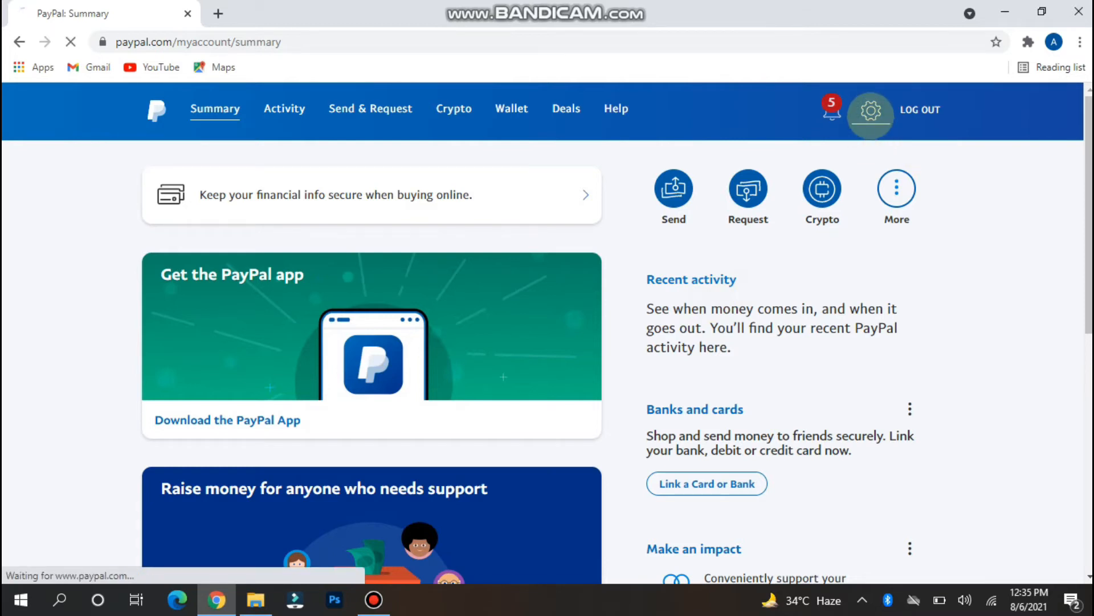
# Go to PayPal account settings and scroll to the lower account options with the close-account link.
pyautogui.click(870, 112)
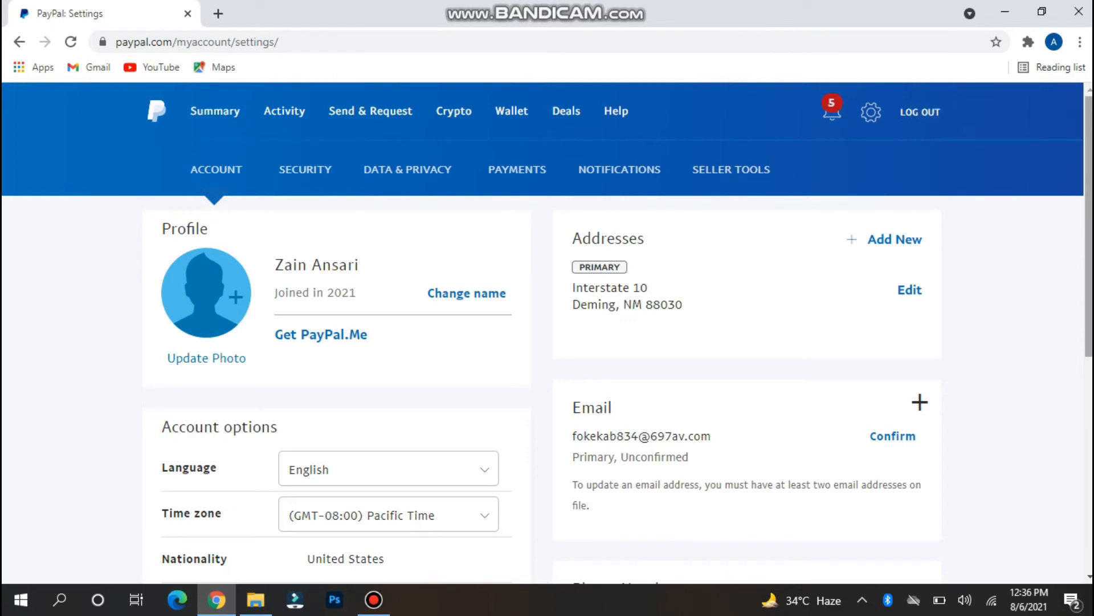
pyautogui.scroll(-3)
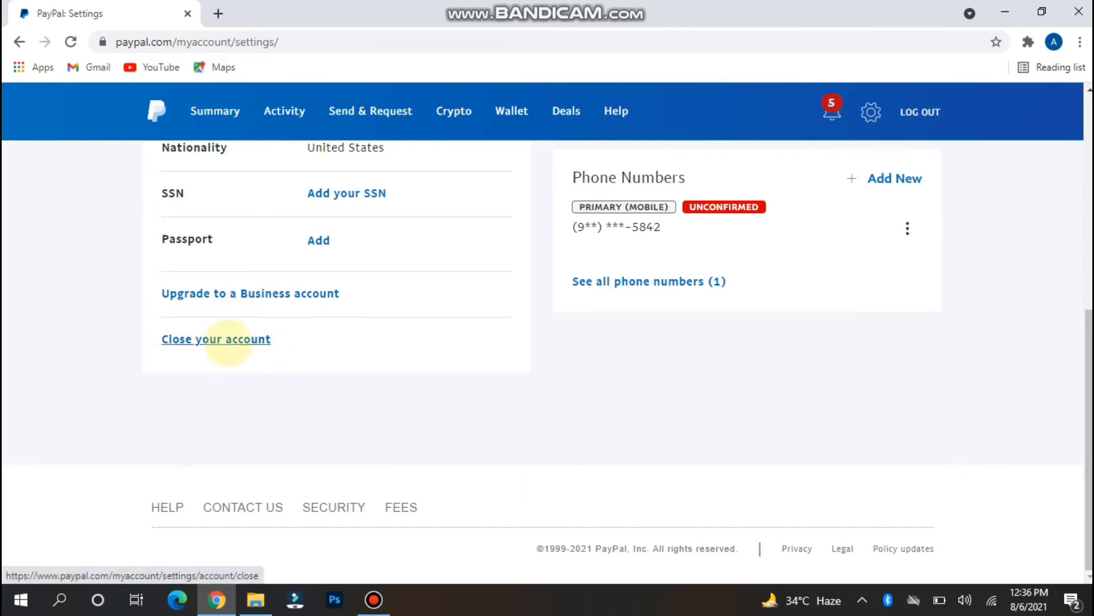
# Start closing the PayPal account, landing on the 'Before you close your account' error notice.
pyautogui.click(215, 339)
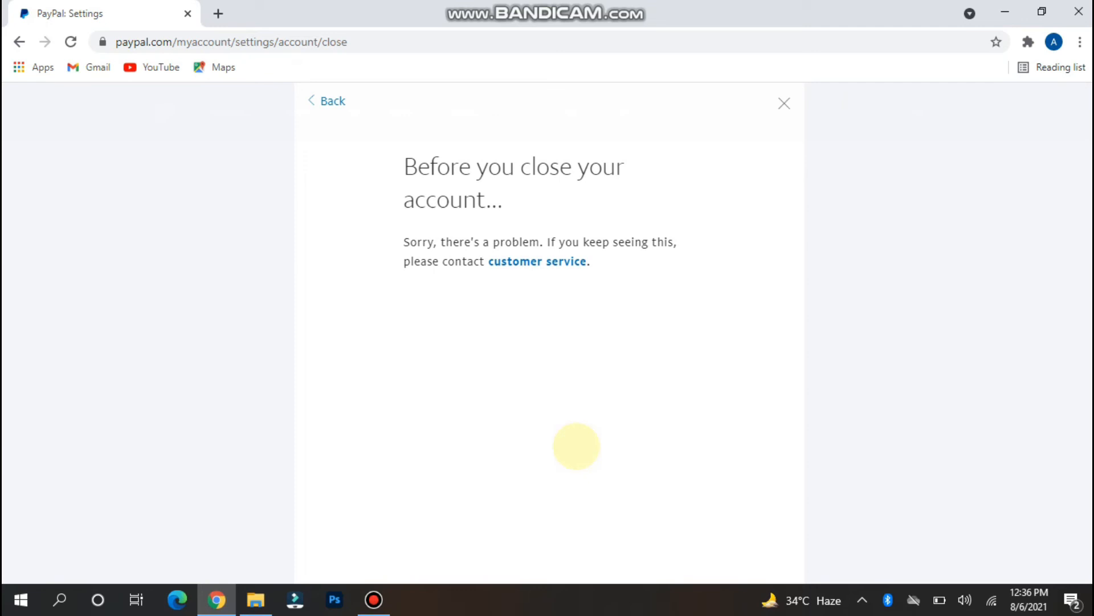
pyautogui.moveTo(537, 261)
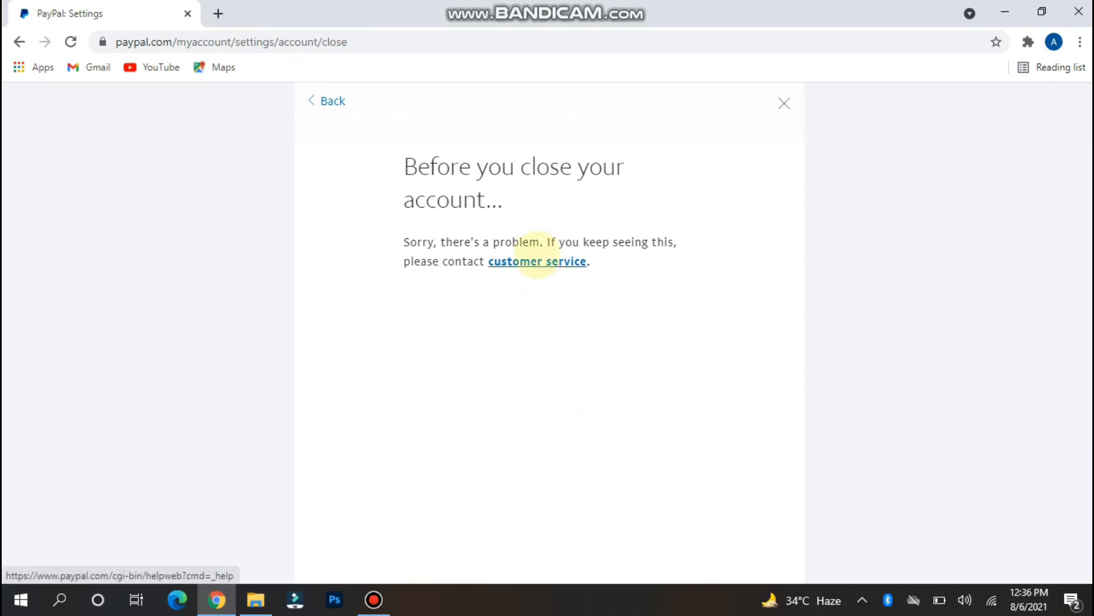
# Follow the error notice's customer service link, opening the PayPal Help Center Home in a new tab.
pyautogui.click(537, 261)
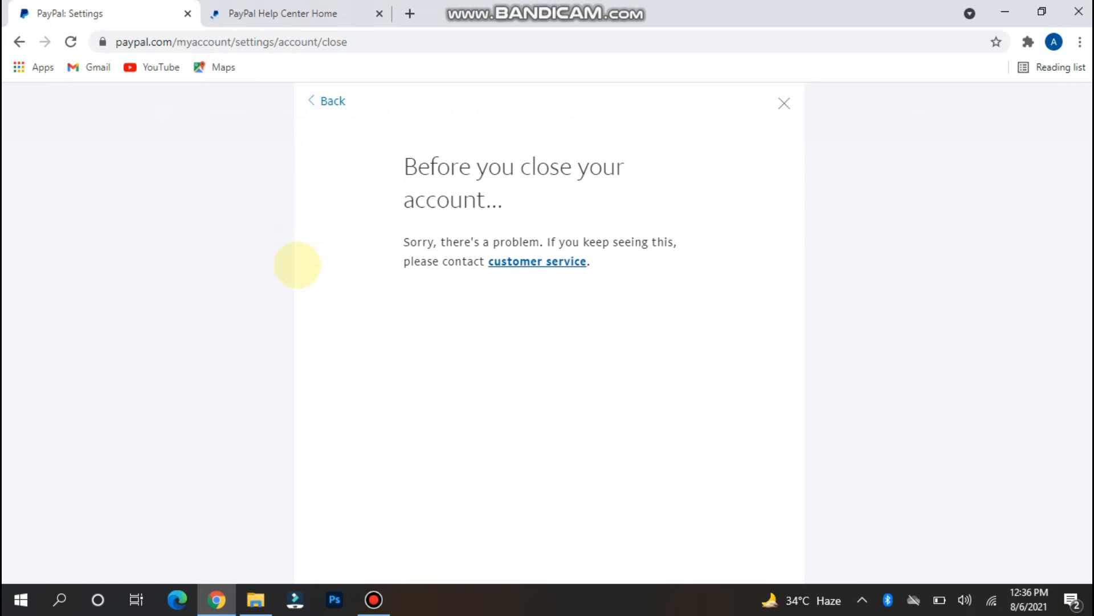
pyautogui.moveTo(289, 387)
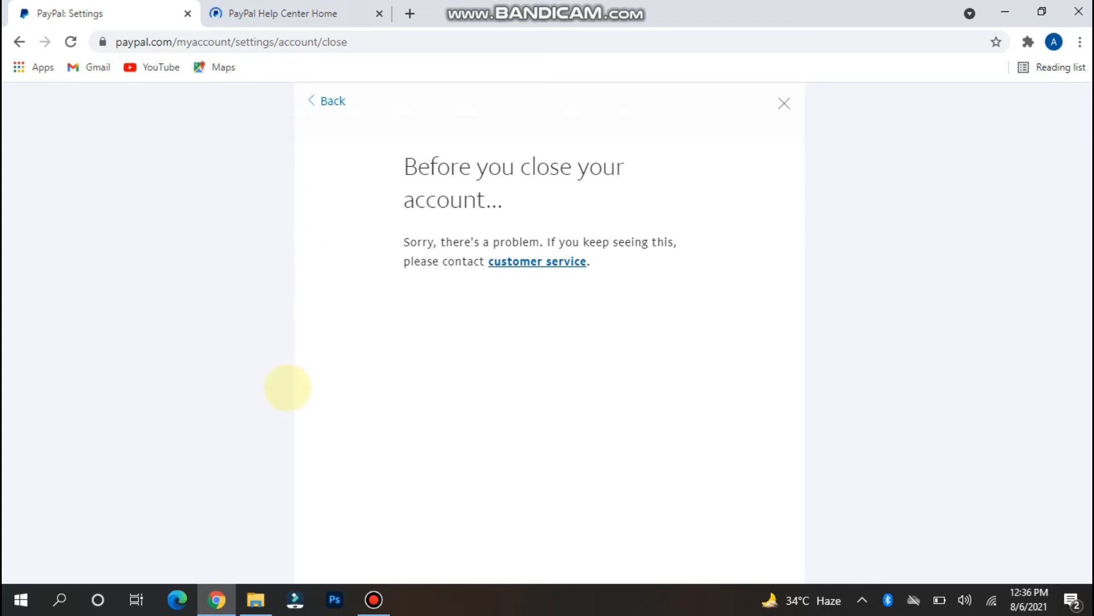